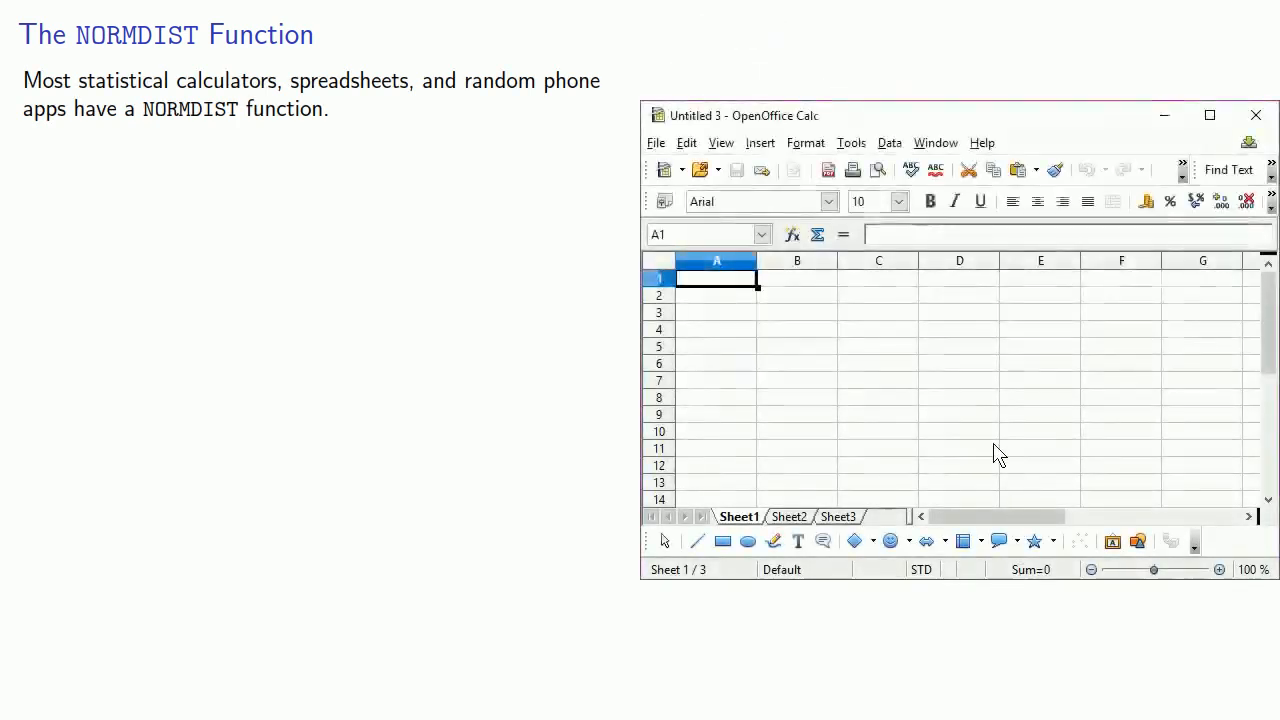
Search the help index for 'normal distribution' and open that topic.
{"action": "left_click", "coordinate": [982, 142]}
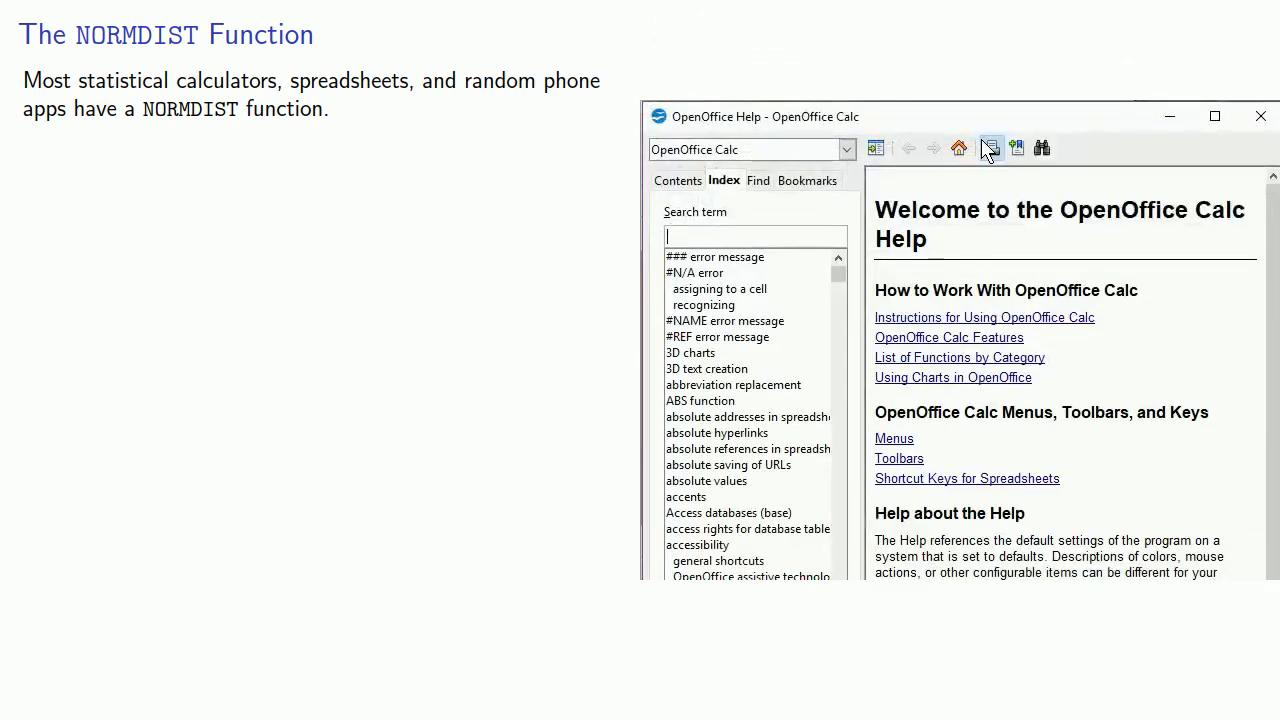
{"action": "type", "text": "normal distribution"}
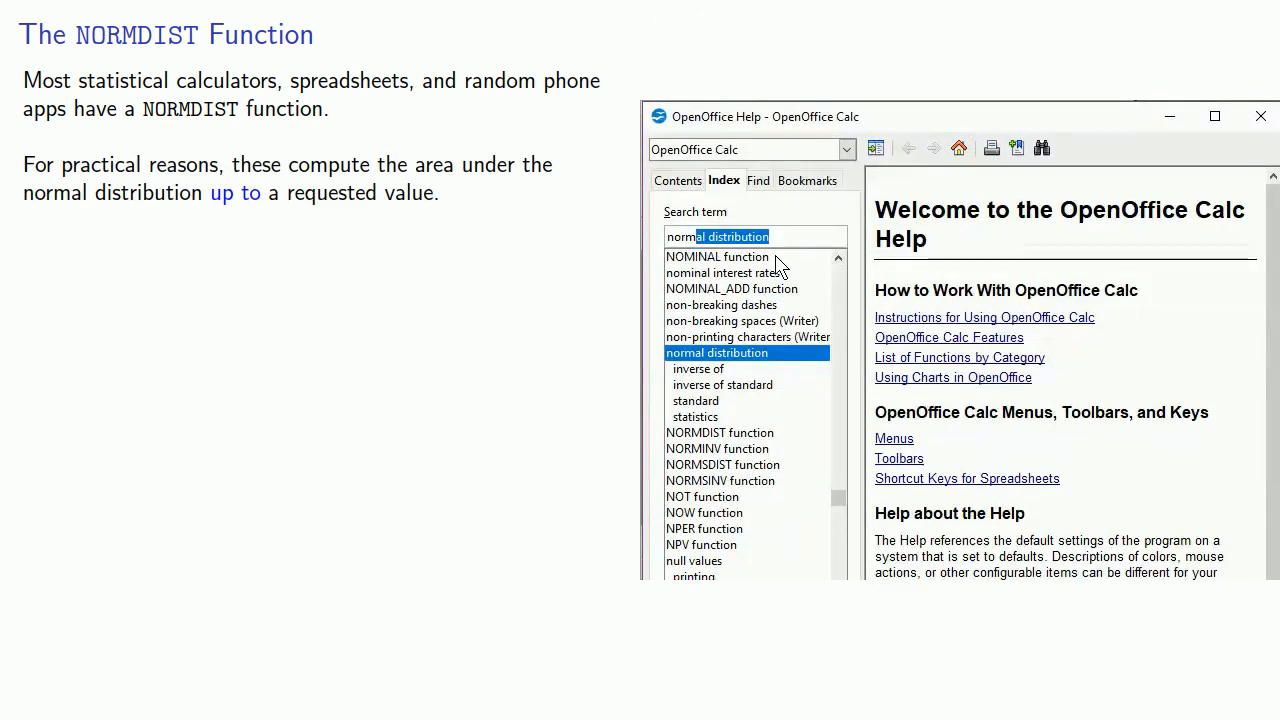
{"action": "double_click", "coordinate": [720, 432]}
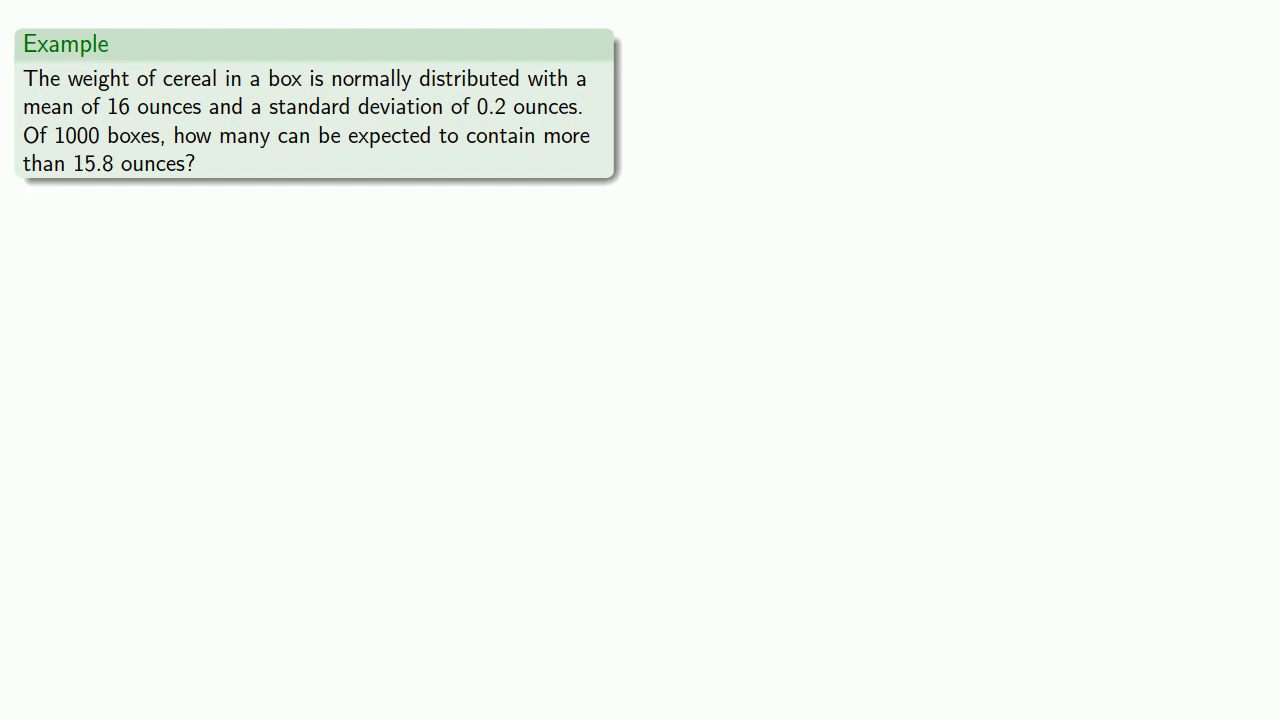
{"action": "mouse_move", "coordinate": [1276, 232]}
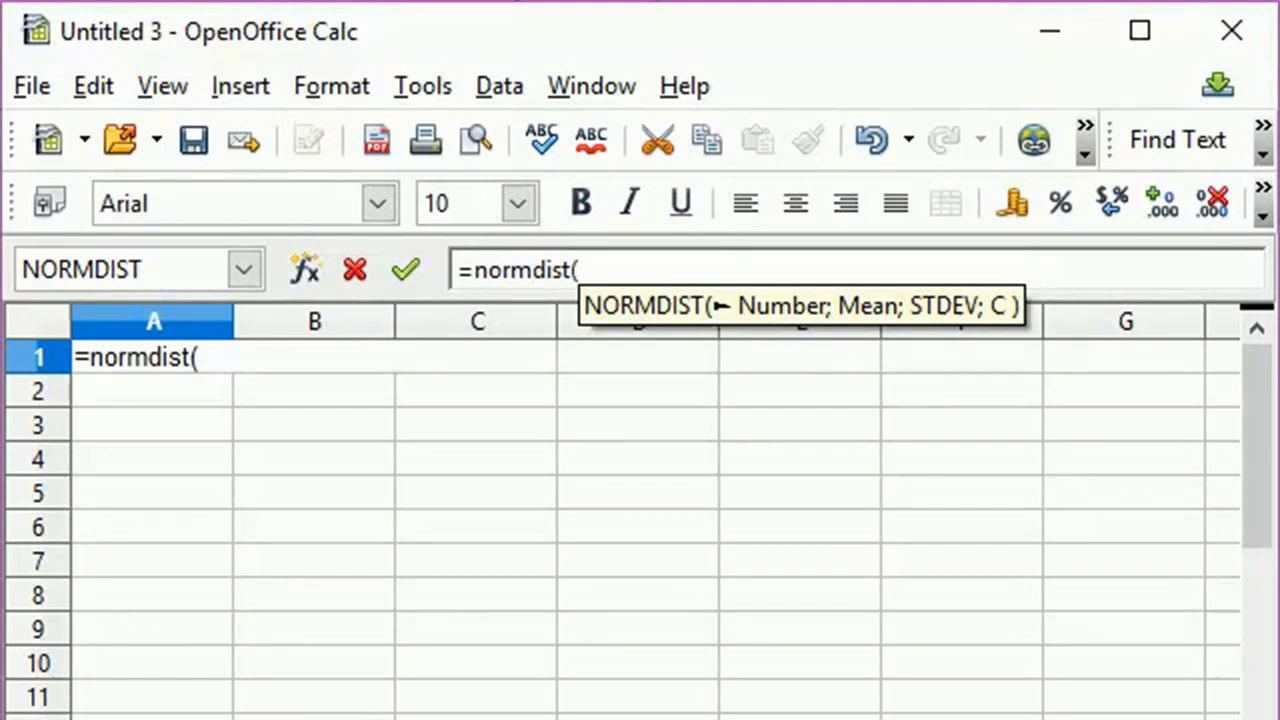
Enter 15.8;16 as the first NORMDIST arguments for the cereal example in A1.
{"action": "type", "text": "15.8;16"}
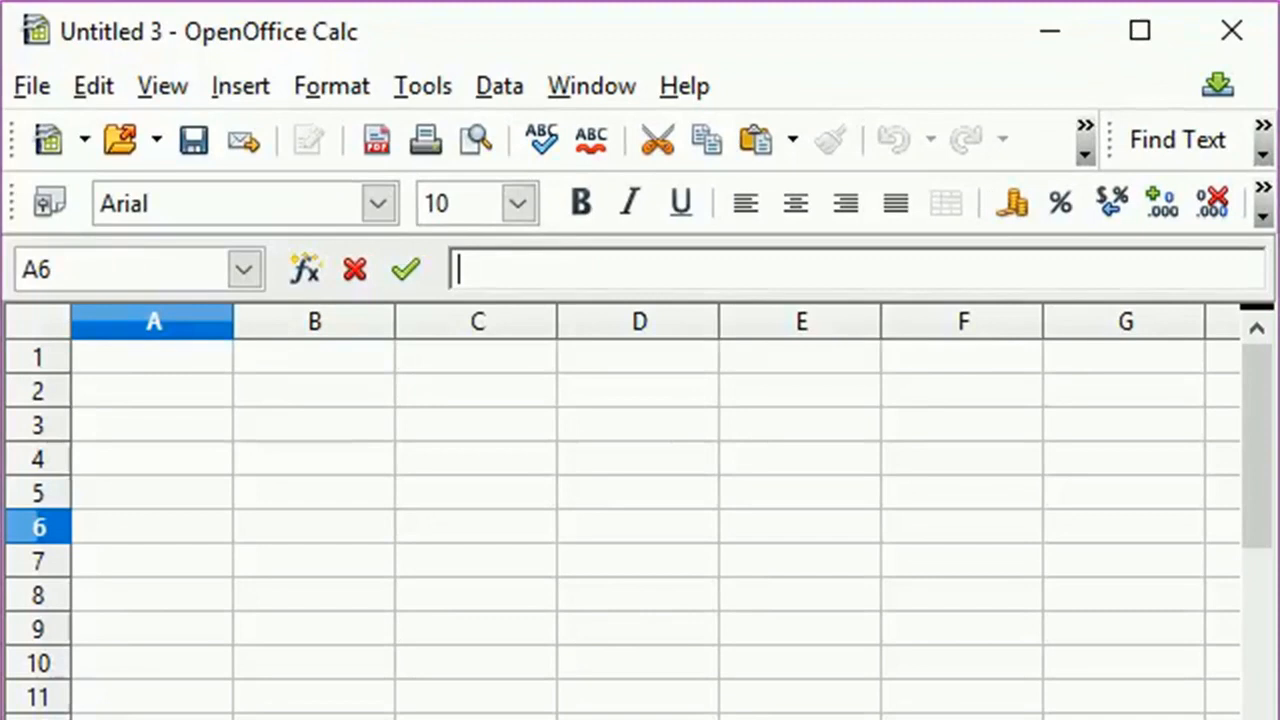
Start =normdist(72;74;2 in A6 for the values-between-72-and-74 problem.
{"action": "type", "text": "=normdist("}
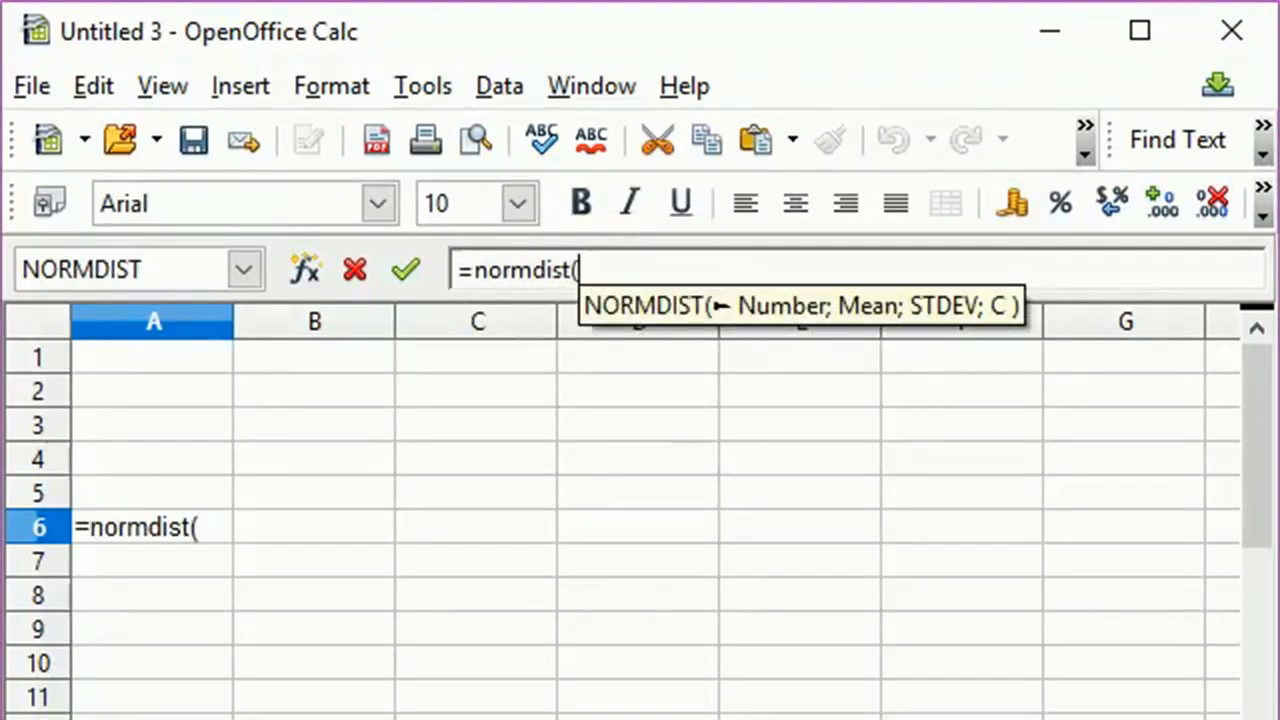
{"action": "type", "text": "72;74;2"}
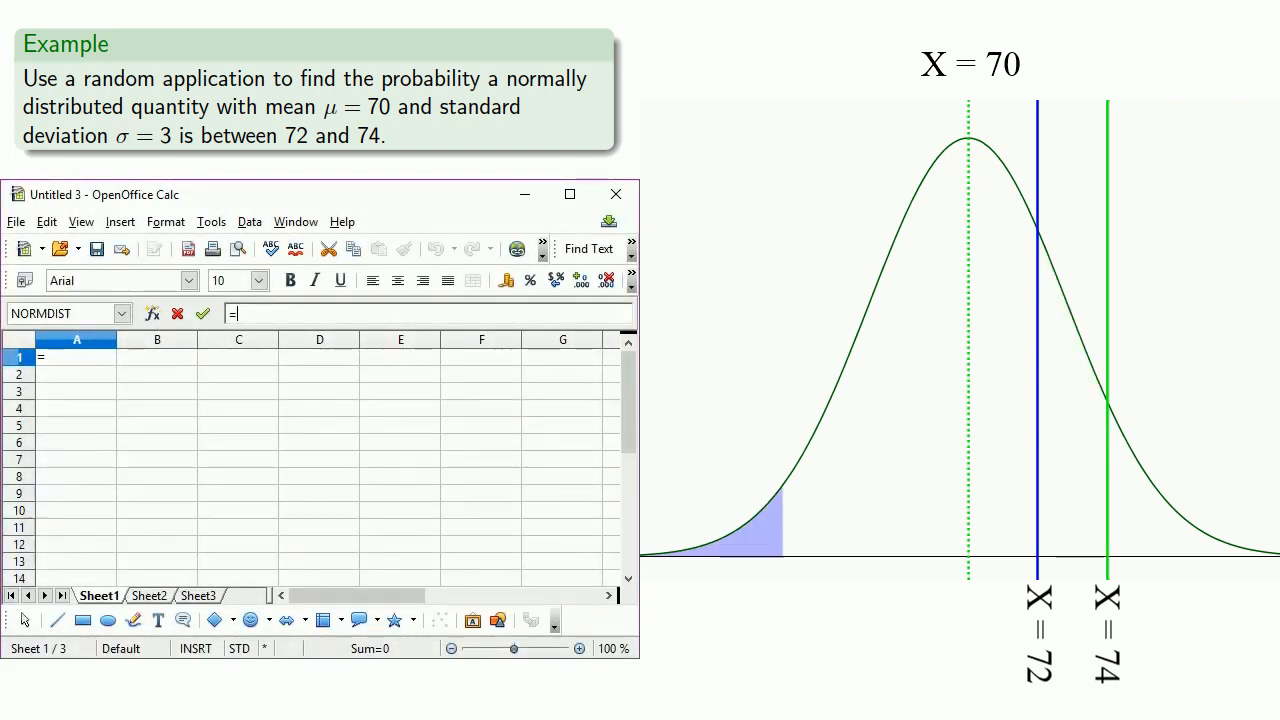
Enter NORMDIST for 72 in A1 giving 0.7475, then begin =NORMDIST(74;70;3 in A2.
{"action": "type", "text": "NORMDIST(7"}
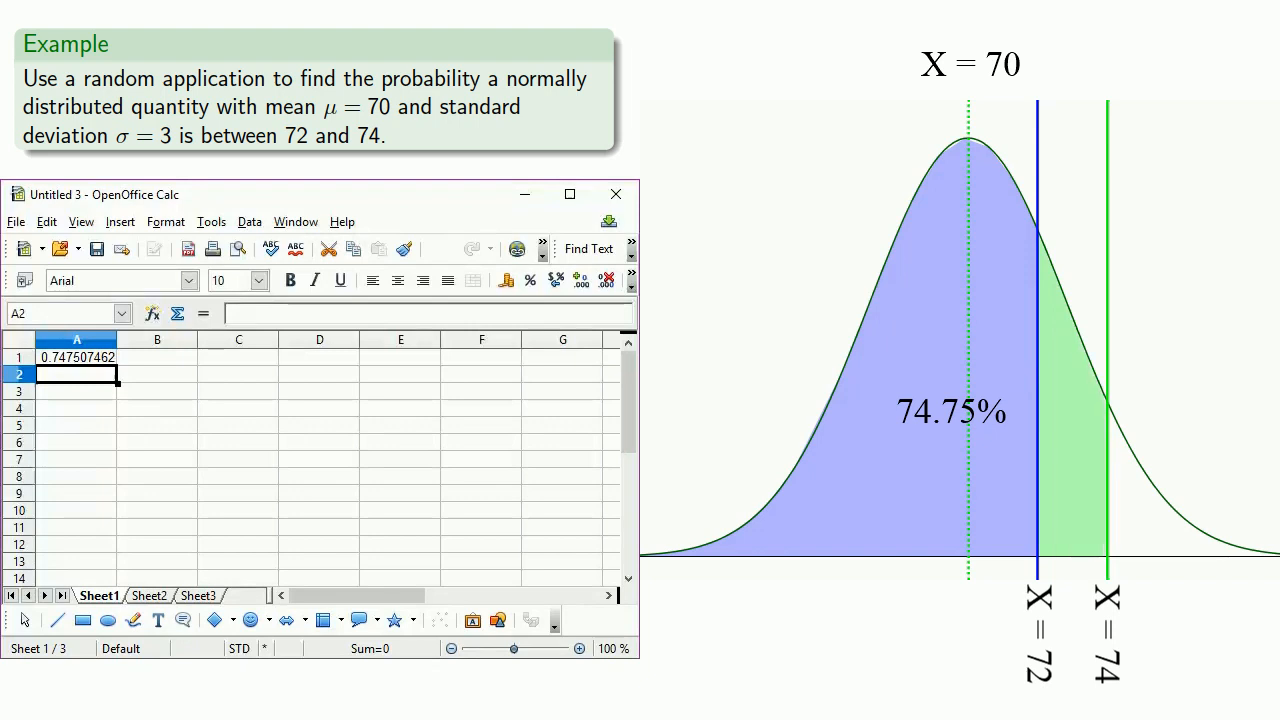
{"action": "type", "text": "=NORMDI"}
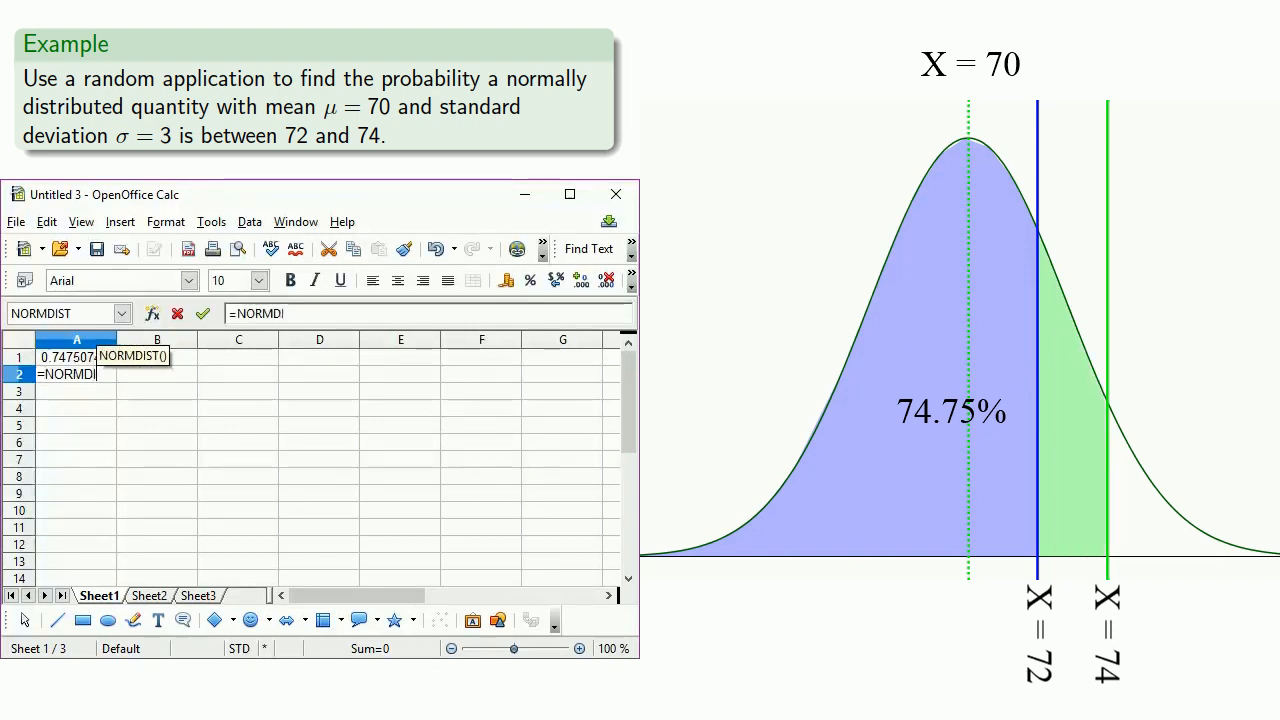
{"action": "type", "text": "74"}
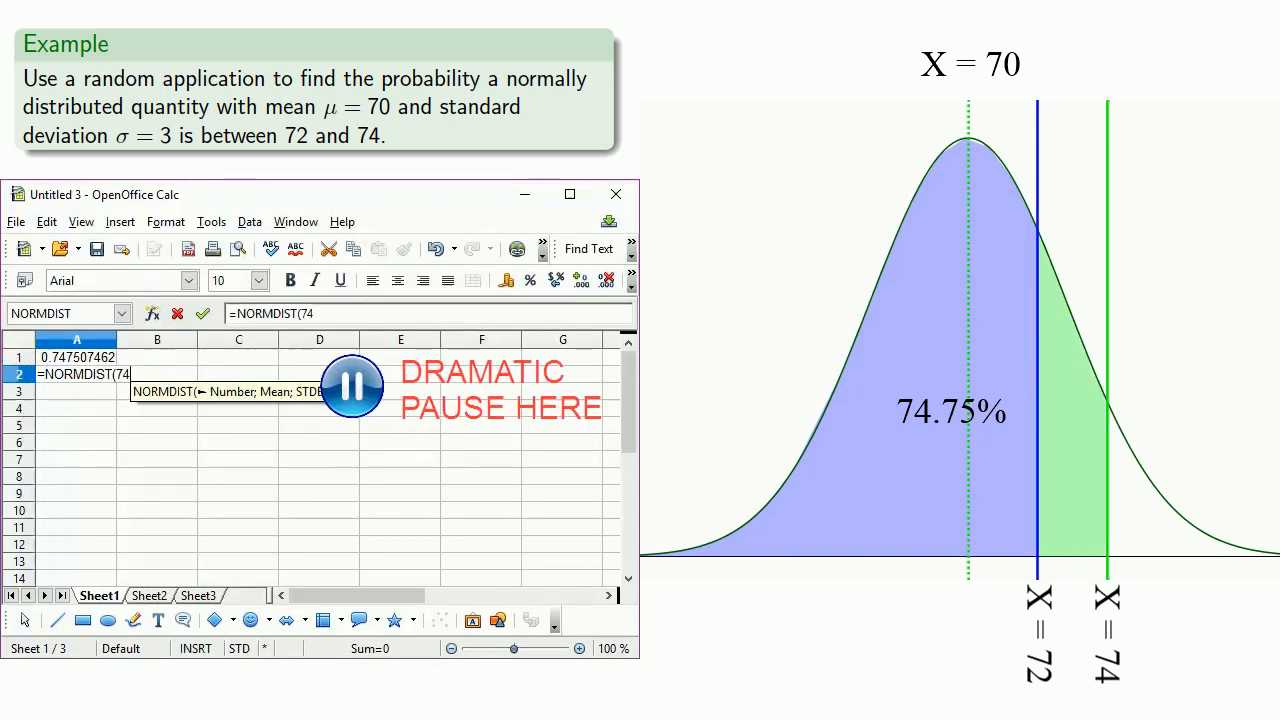
{"action": "type", "text": ";70;3;"}
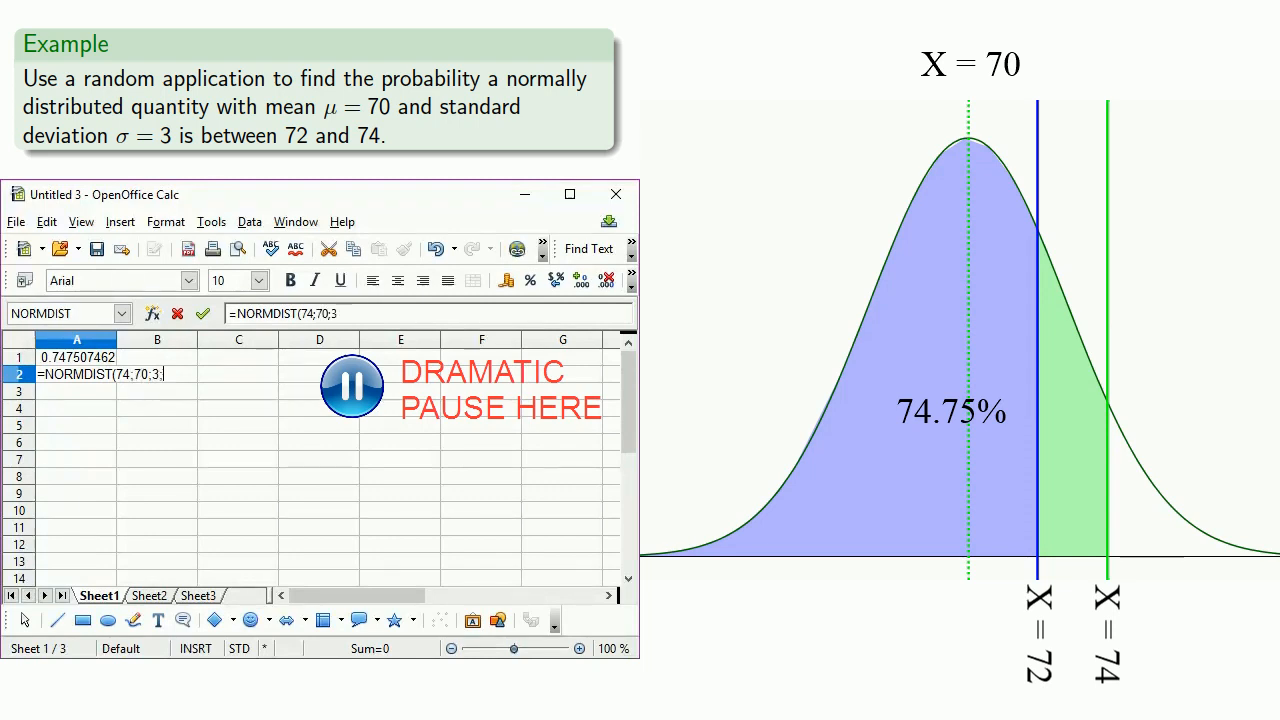